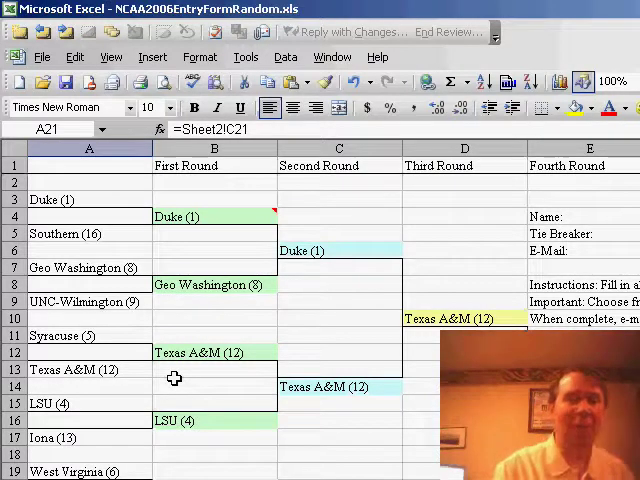
click(214, 216)
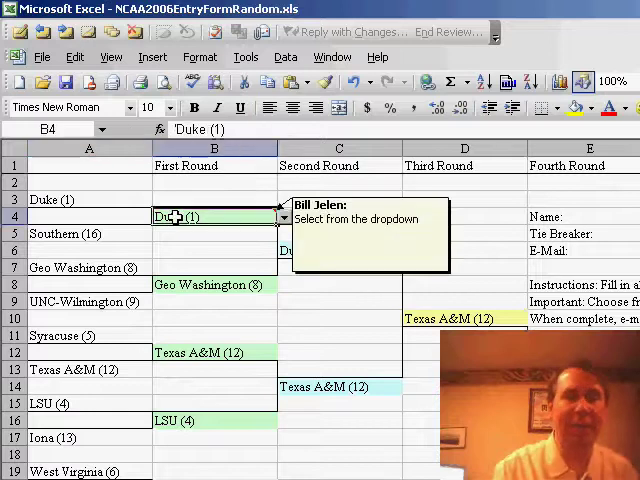
click(284, 217)
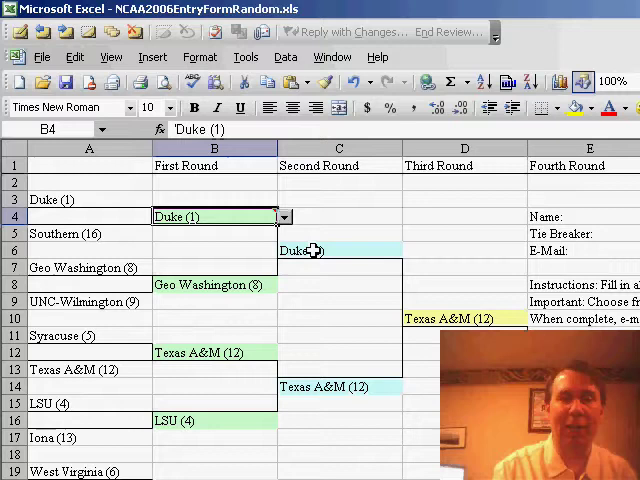
click(408, 250)
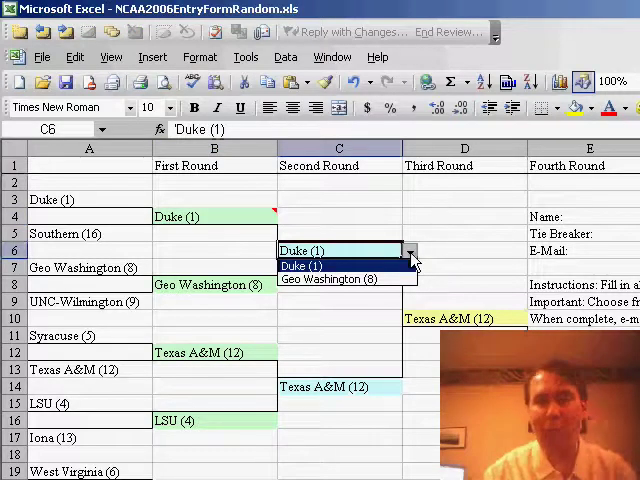
click(310, 265)
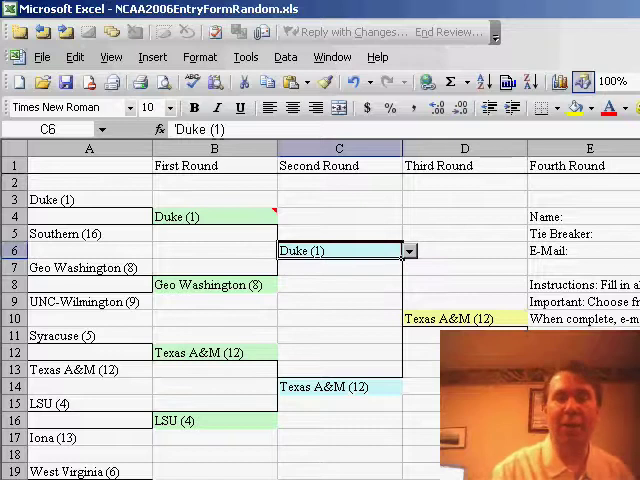